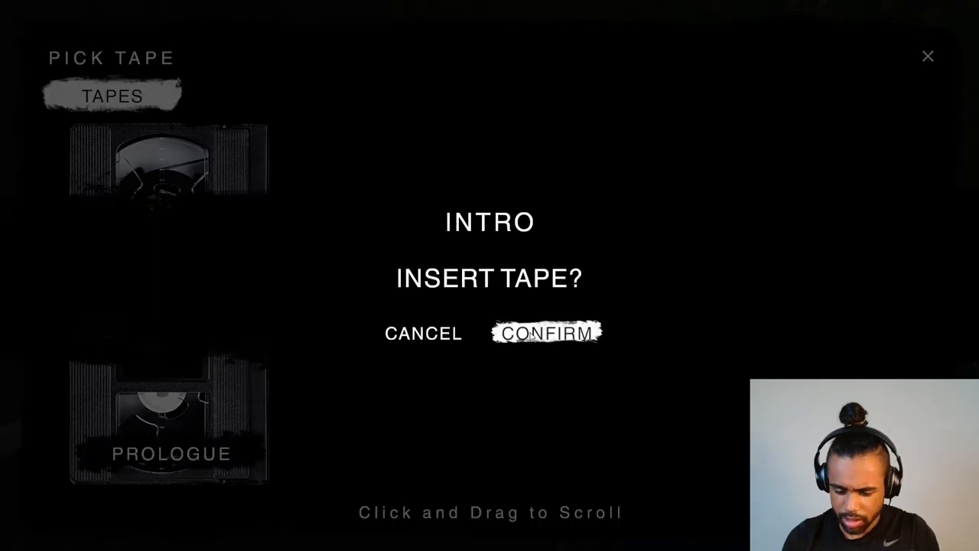
Step: Confirm inserting the Intro tape to start the opening
{"action": "left_click", "coordinate": [546, 332]}
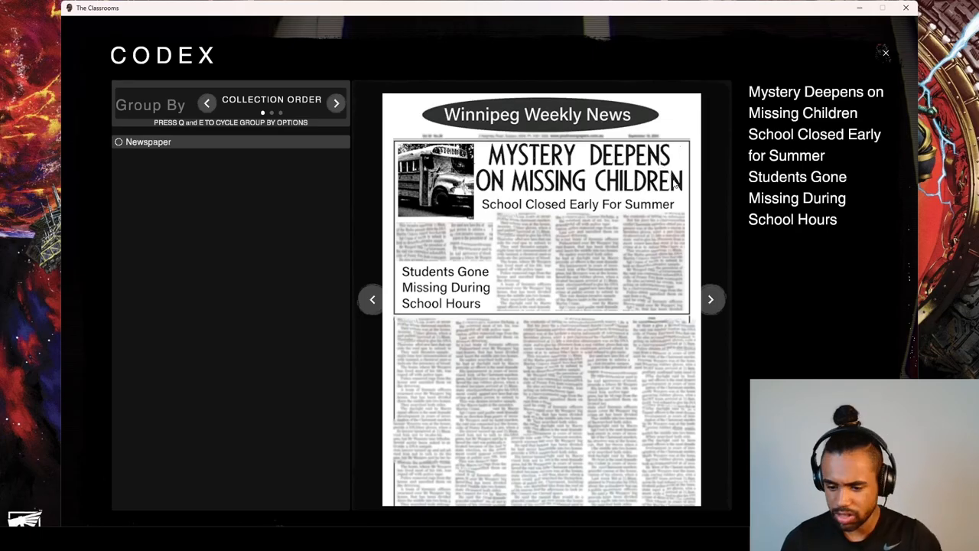
{"action": "mouse_move", "coordinate": [638, 244]}
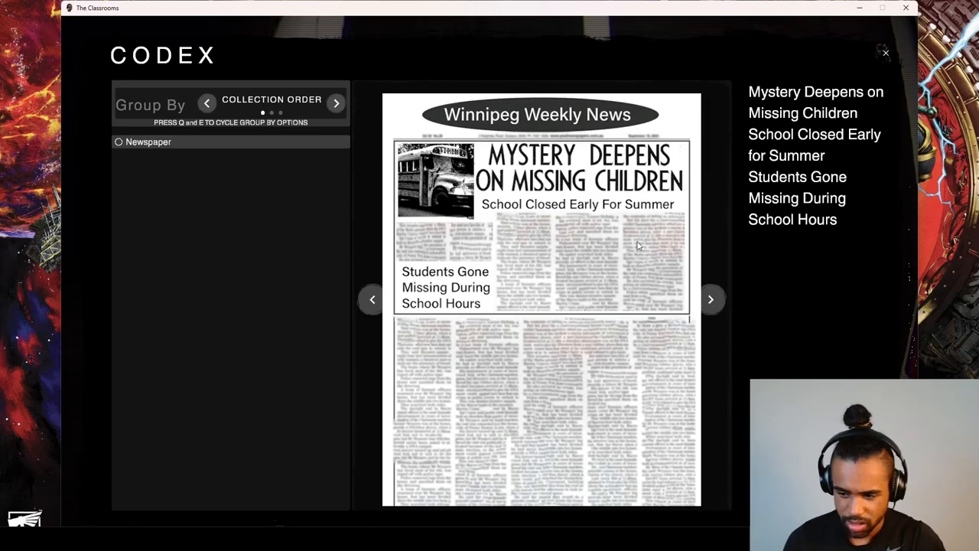
Step: Close the codex and throw the brick twice at the school door glass
{"action": "left_click", "coordinate": [885, 53]}
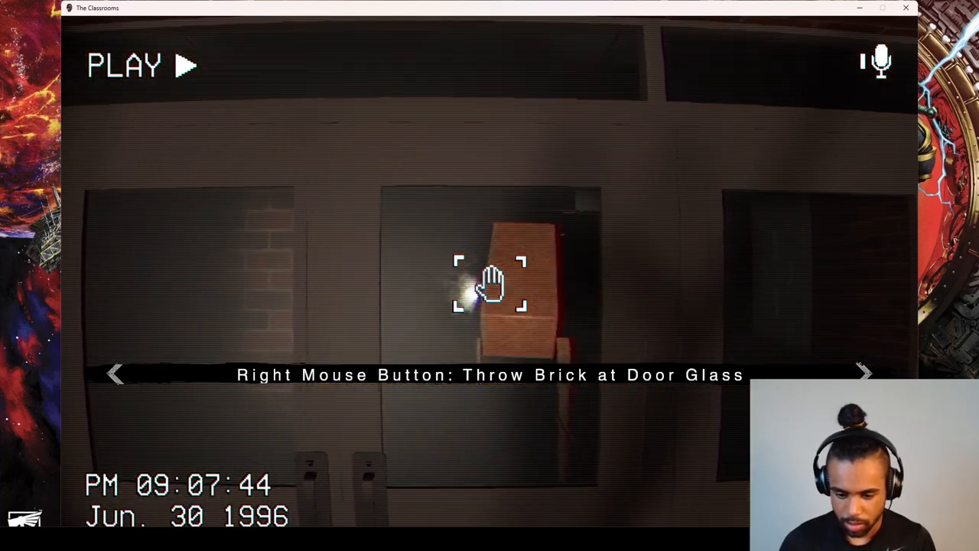
{"action": "right_click", "coordinate": [490, 287]}
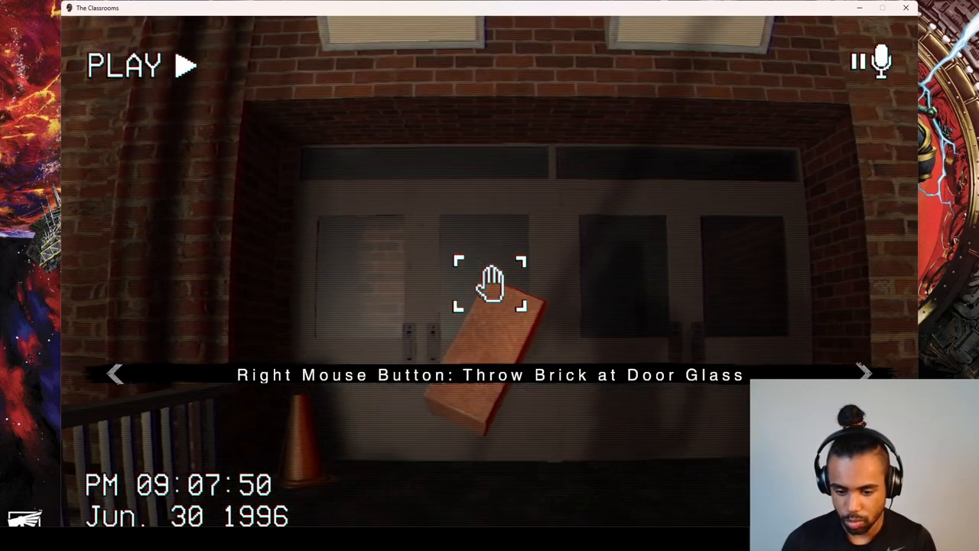
{"action": "right_click", "coordinate": [490, 287]}
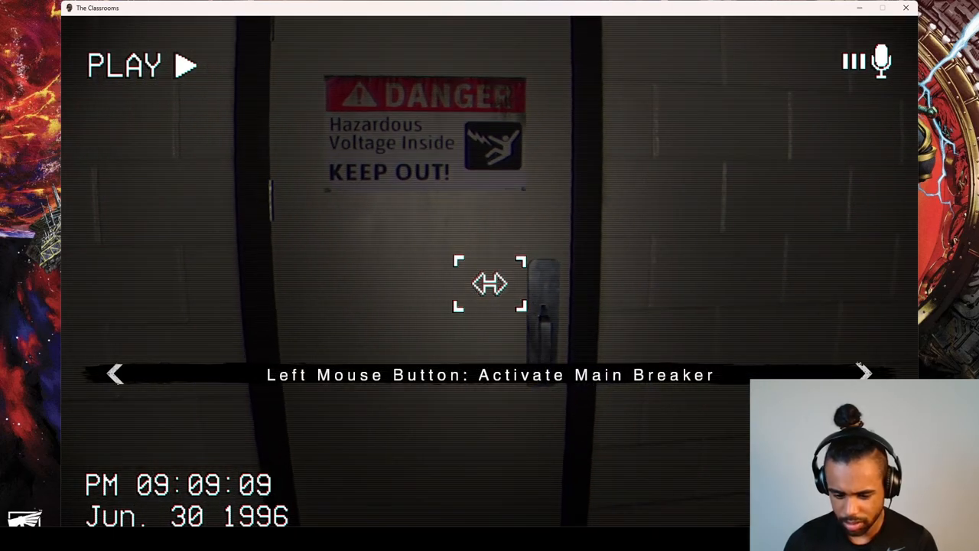
Step: Activate the main breaker beside the ATTENTION sign
{"action": "left_click", "coordinate": [489, 283]}
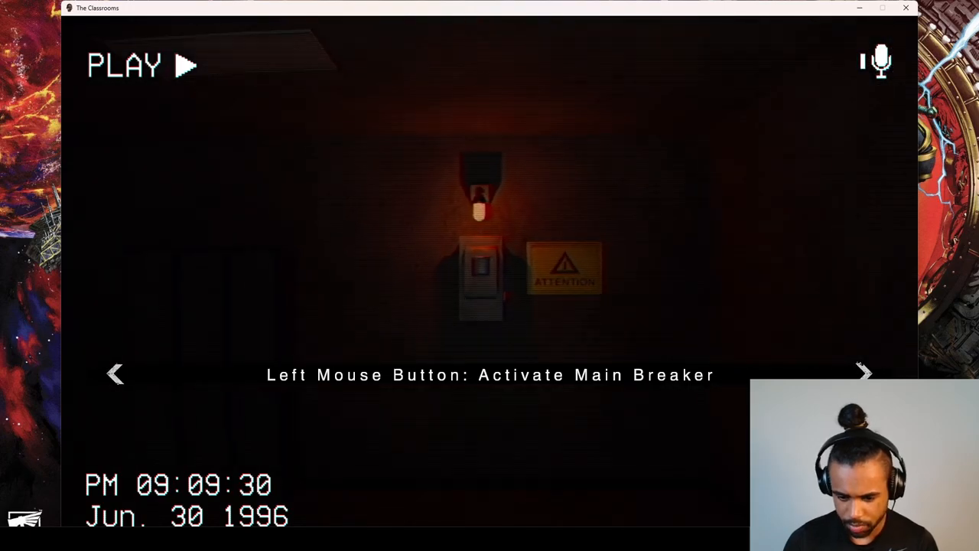
{"action": "left_click", "coordinate": [480, 276]}
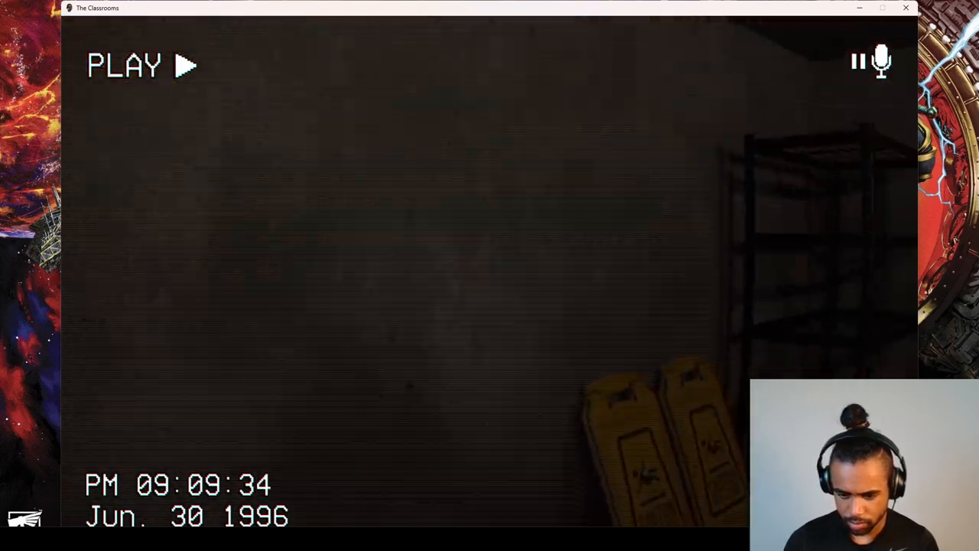
{"action": "left_click", "coordinate": [123, 65]}
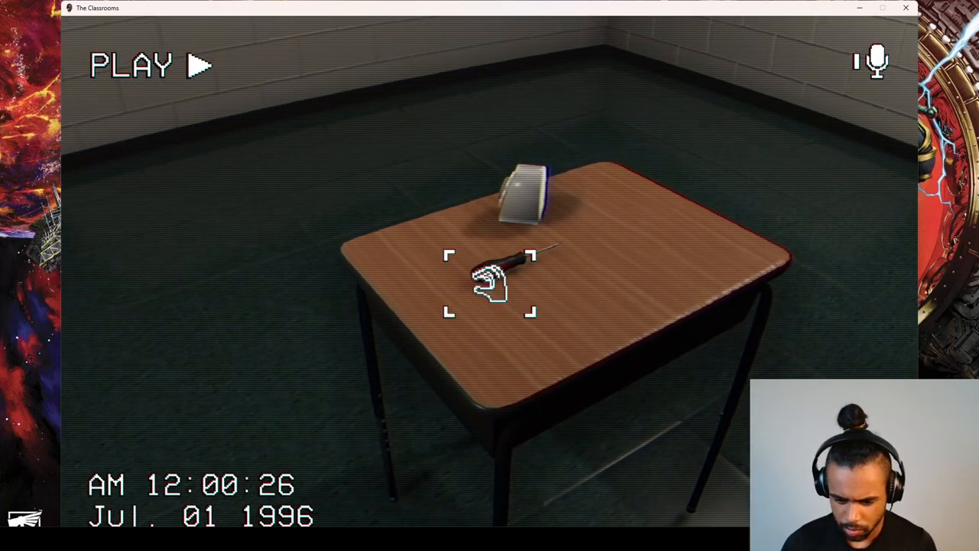
Step: Pick up the screwdriver and the white object from the desk
{"action": "left_click", "coordinate": [497, 264]}
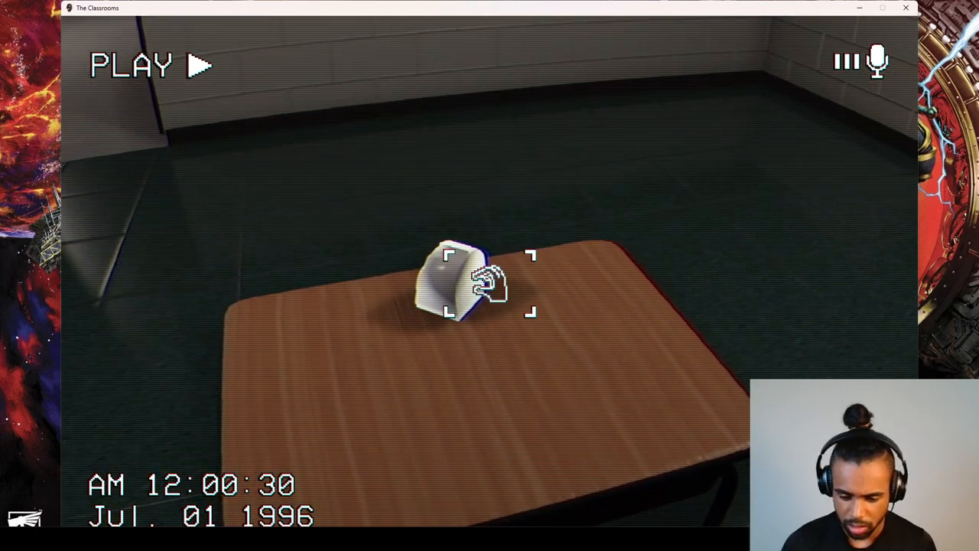
{"action": "left_click", "coordinate": [458, 283]}
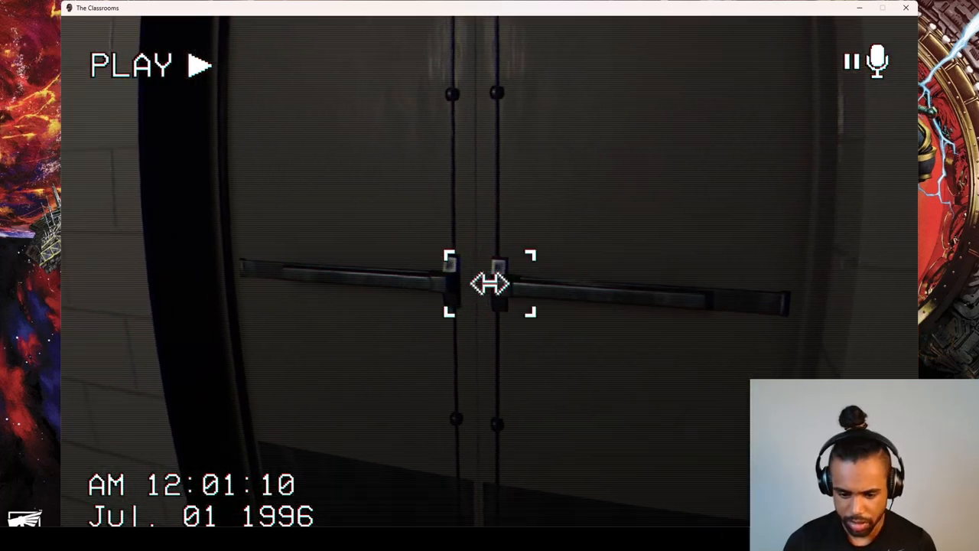
Step: Push open the double doors using the push bar
{"action": "left_click", "coordinate": [489, 286]}
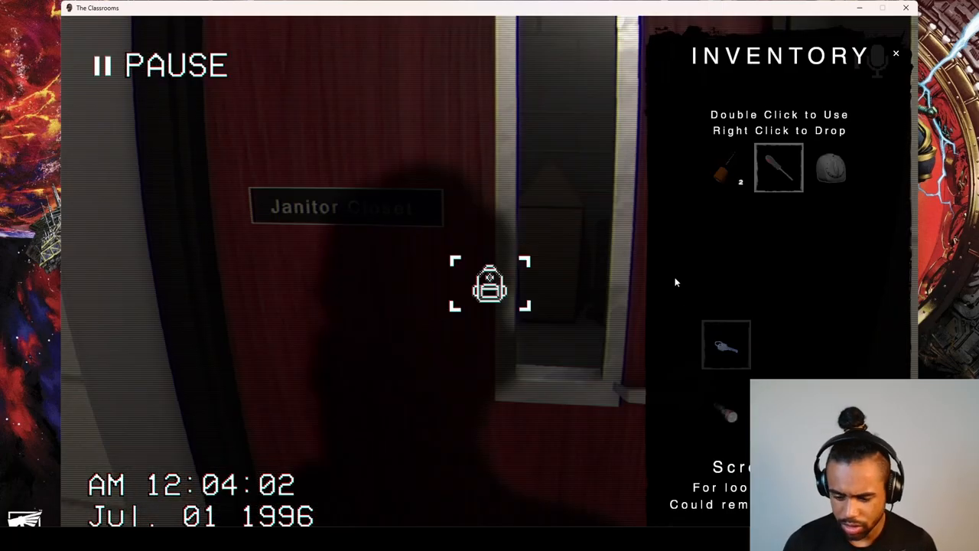
Step: Use the screwdriver from the inventory at the Janitor Closet
{"action": "double_click", "coordinate": [778, 166]}
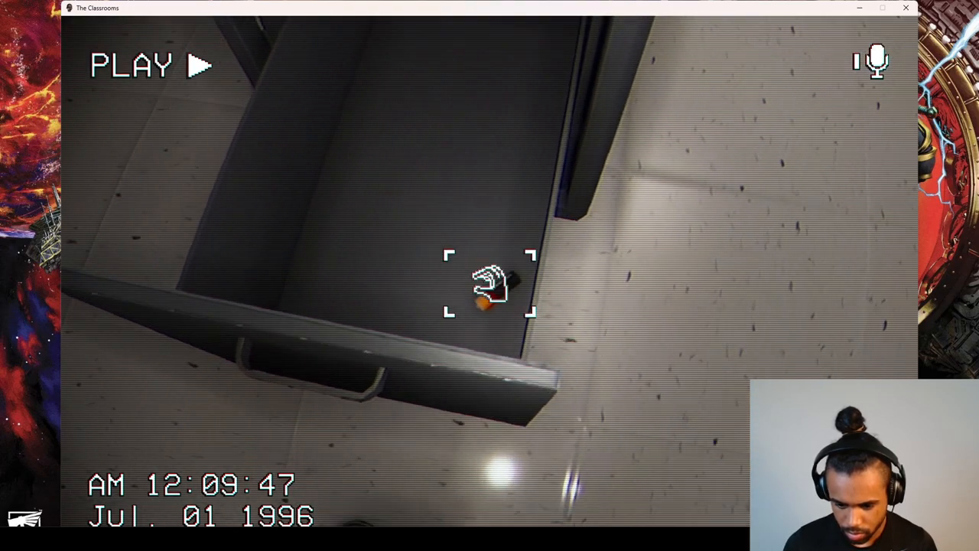
Step: Pick up the small orange-tipped item from the open drawer
{"action": "left_click", "coordinate": [489, 286]}
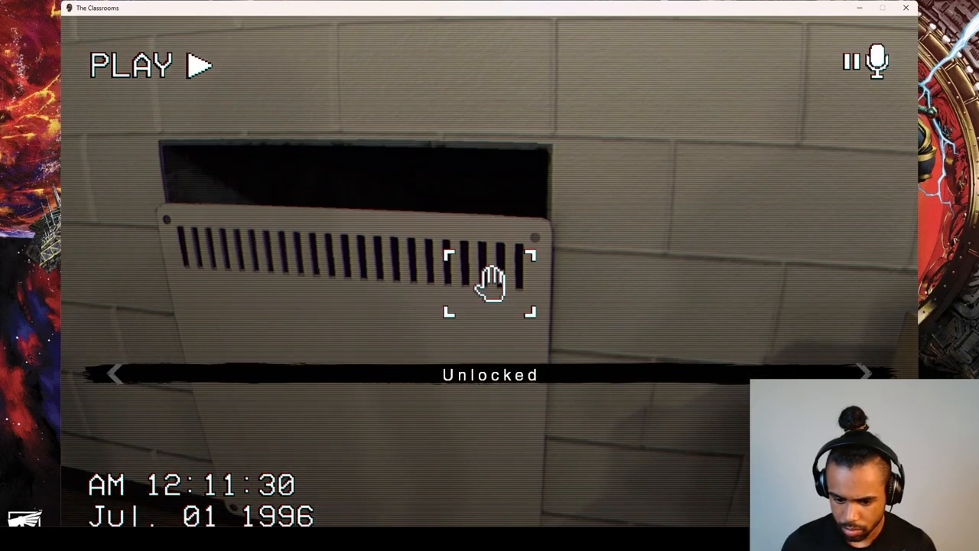
Step: Swing the unlocked wall vent cover open
{"action": "left_click", "coordinate": [490, 283]}
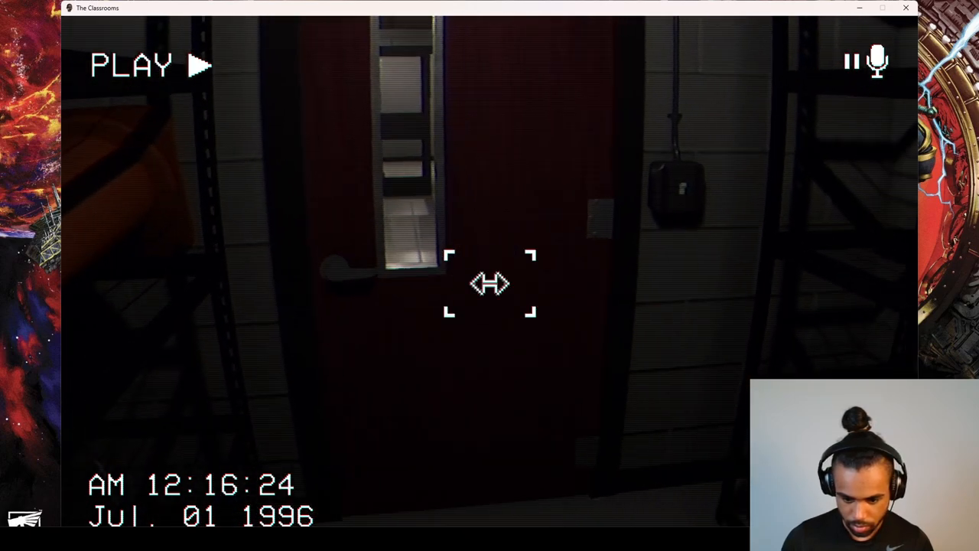
{"action": "left_click", "coordinate": [489, 283]}
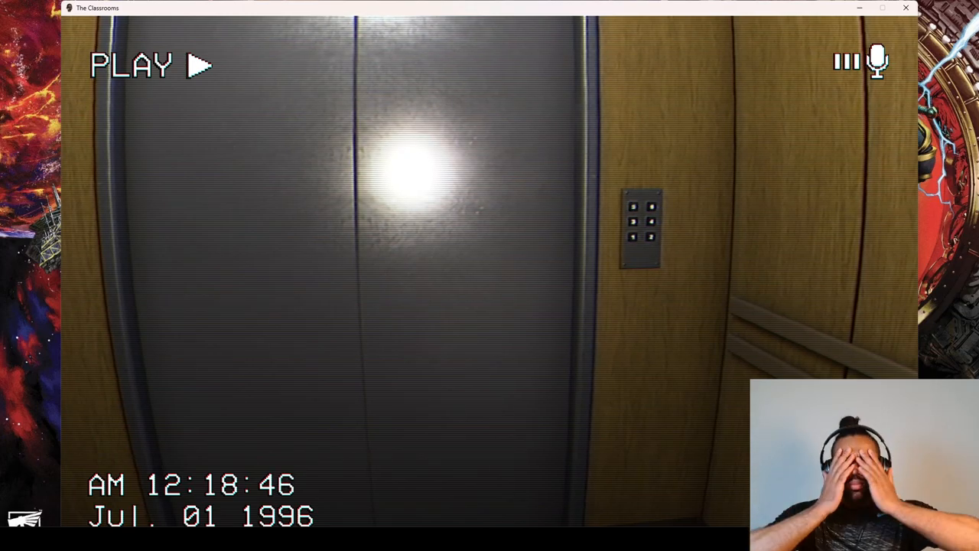
Step: Pause the game inside the elevator to bring up the eject prompt
{"action": "left_click", "coordinate": [130, 65]}
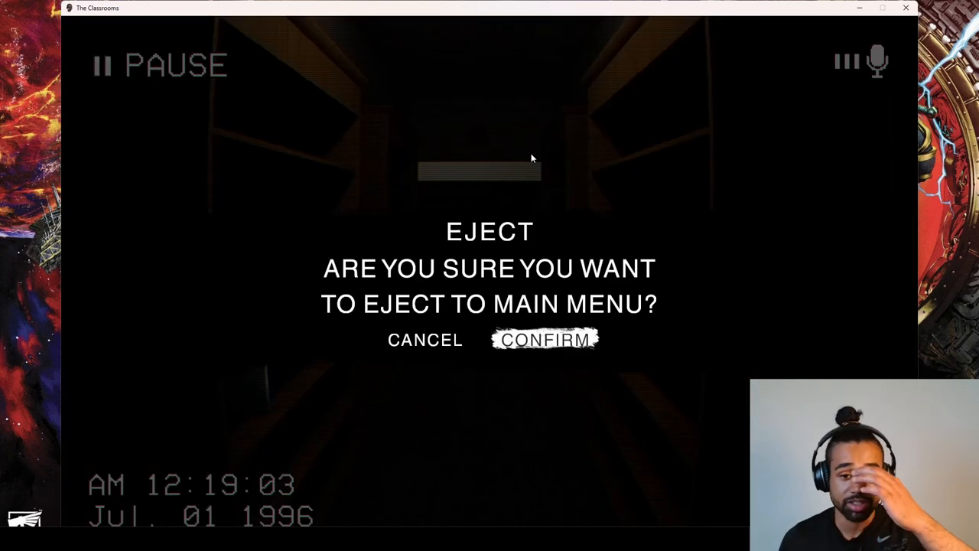
Step: Confirm ejecting to the main menu tape selection showing Library Rooms
{"action": "left_click", "coordinate": [544, 339]}
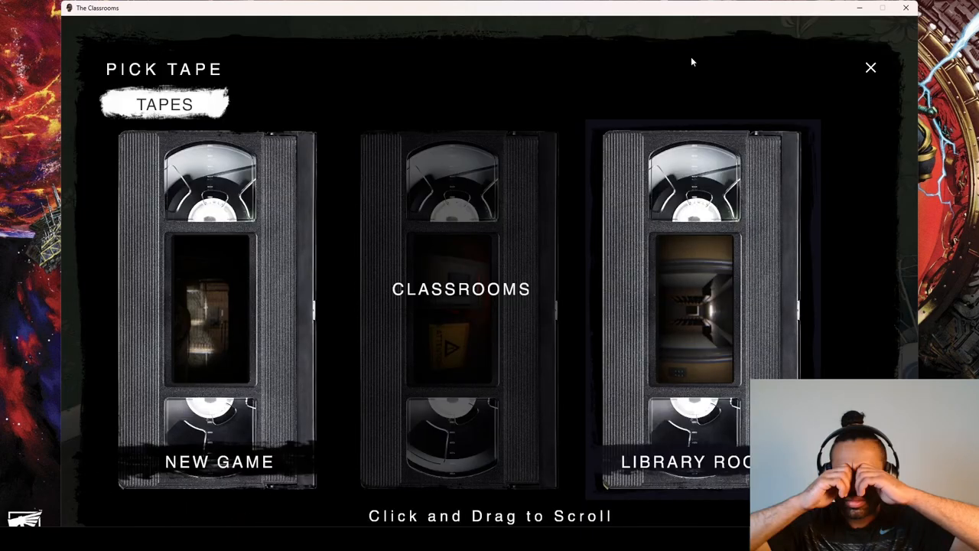